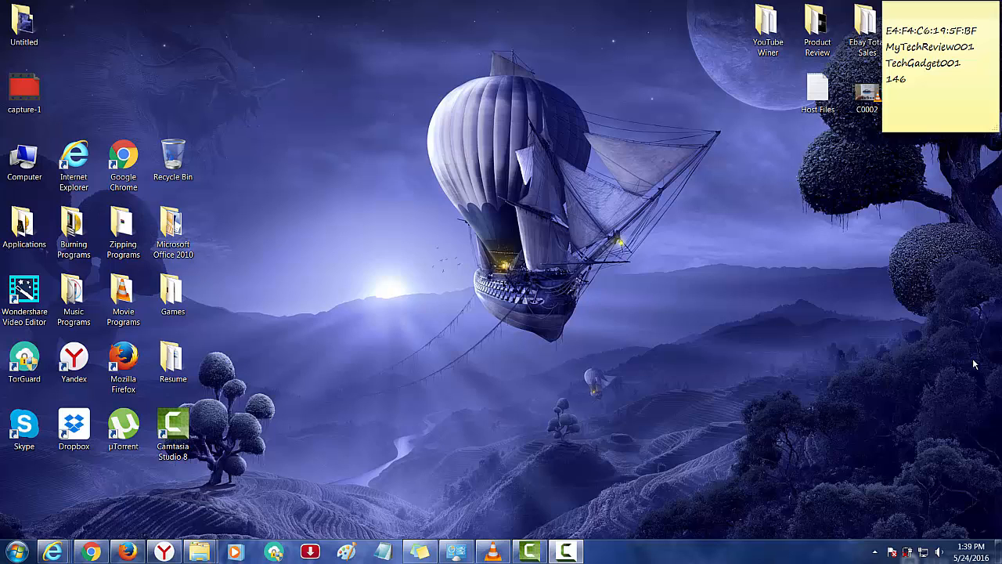
pyautogui.moveTo(296, 504)
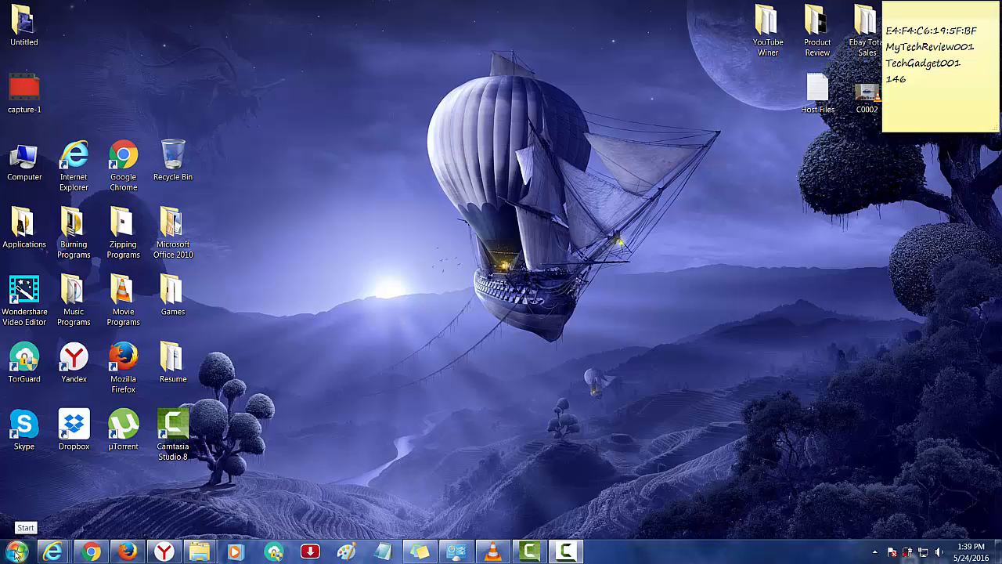
# Step: Open Control Panel from the Start menu and maximize it to show All Control Panel Items
pyautogui.click(16, 551)
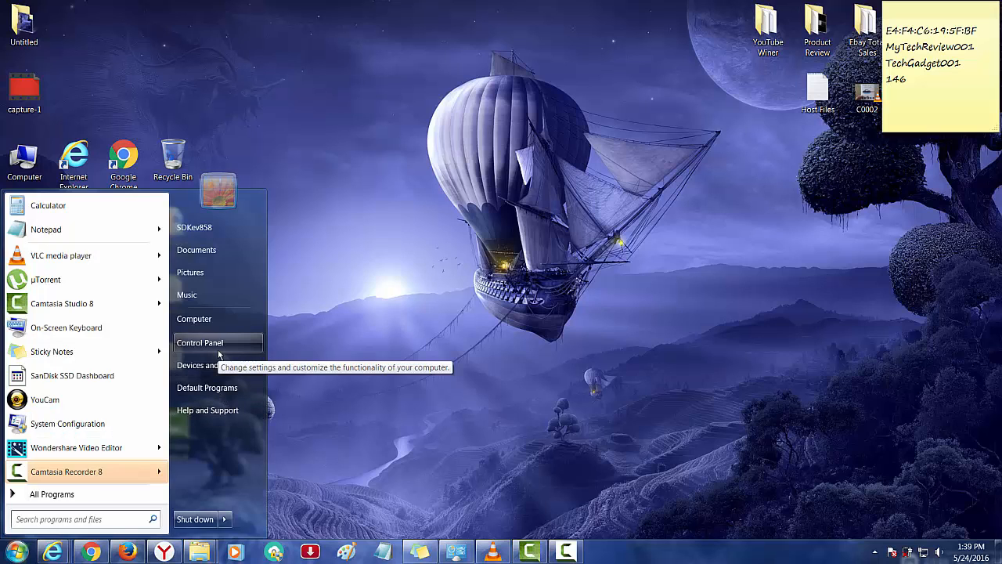
pyautogui.click(201, 342)
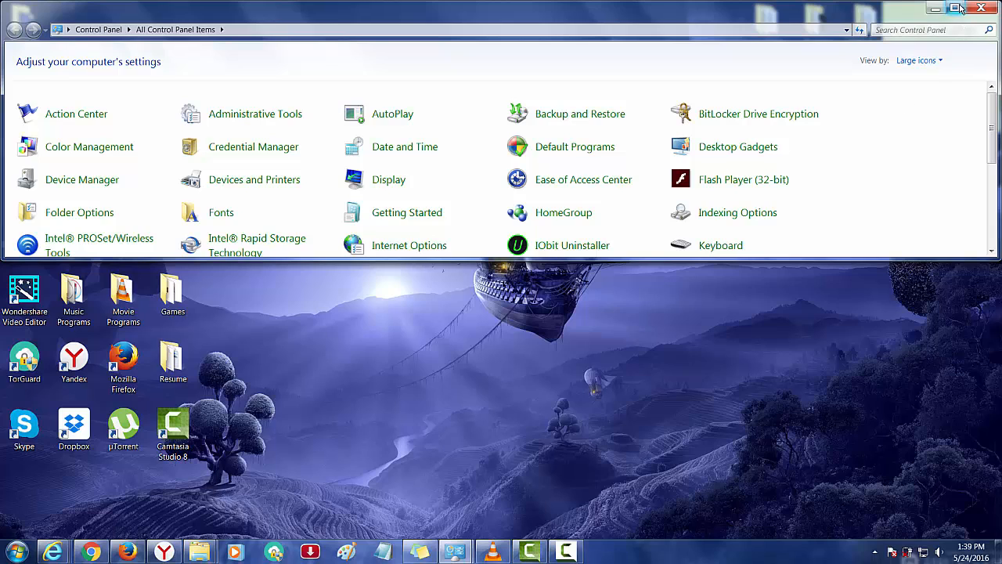
pyautogui.click(946, 8)
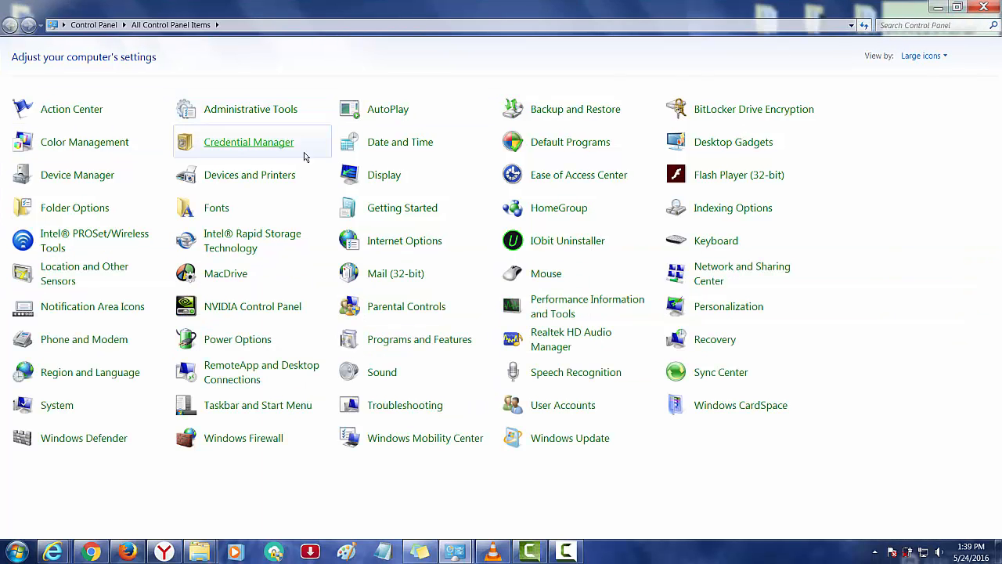
pyautogui.moveTo(670, 200)
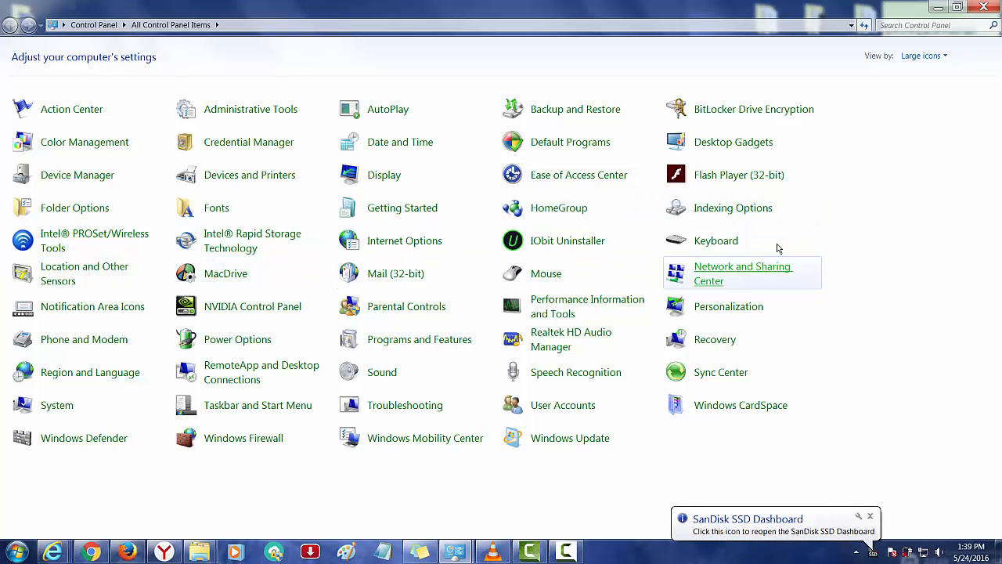
pyautogui.moveTo(545, 272)
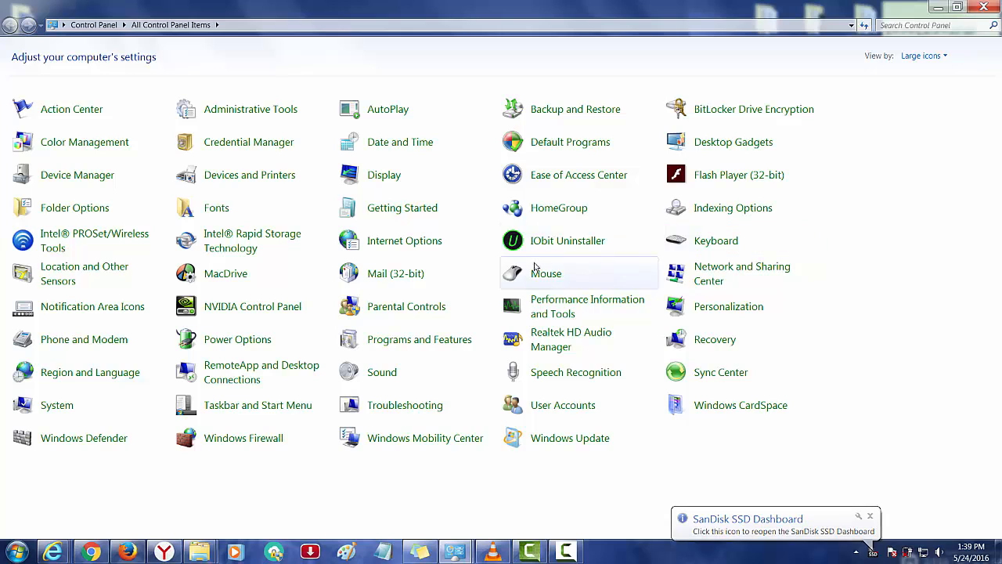
pyautogui.moveTo(509, 245)
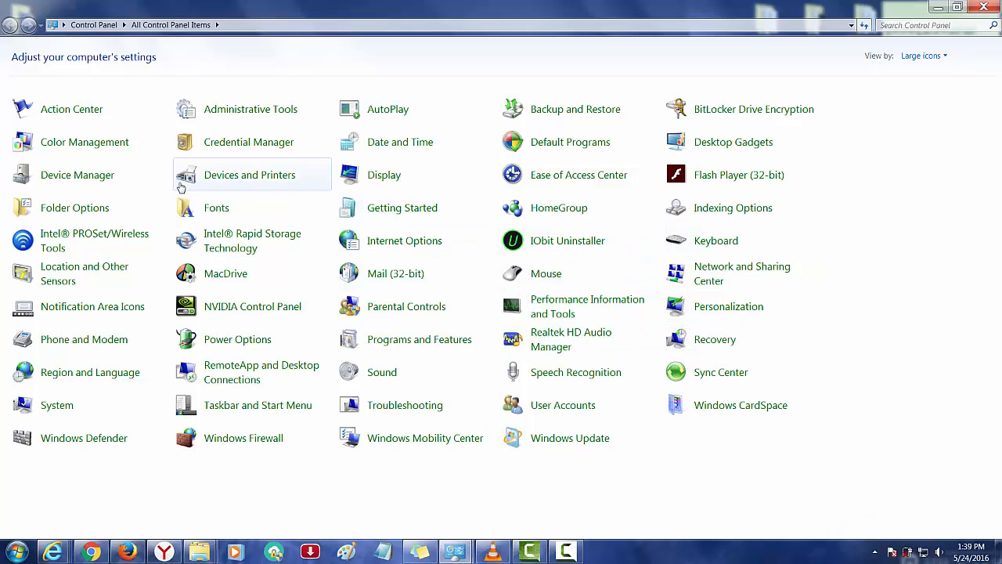
pyautogui.moveTo(285, 366)
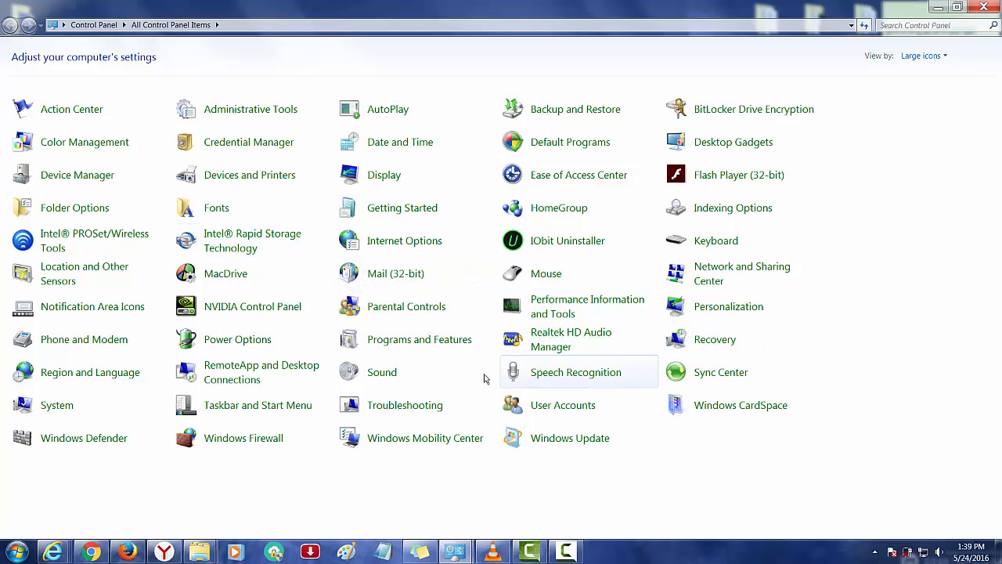
pyautogui.moveTo(382, 372)
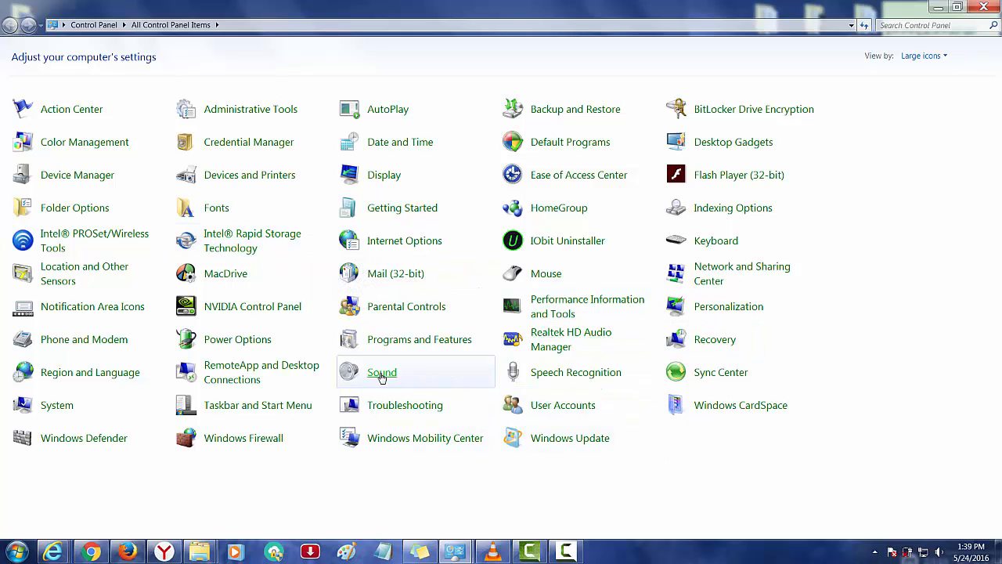
pyautogui.moveTo(564, 404)
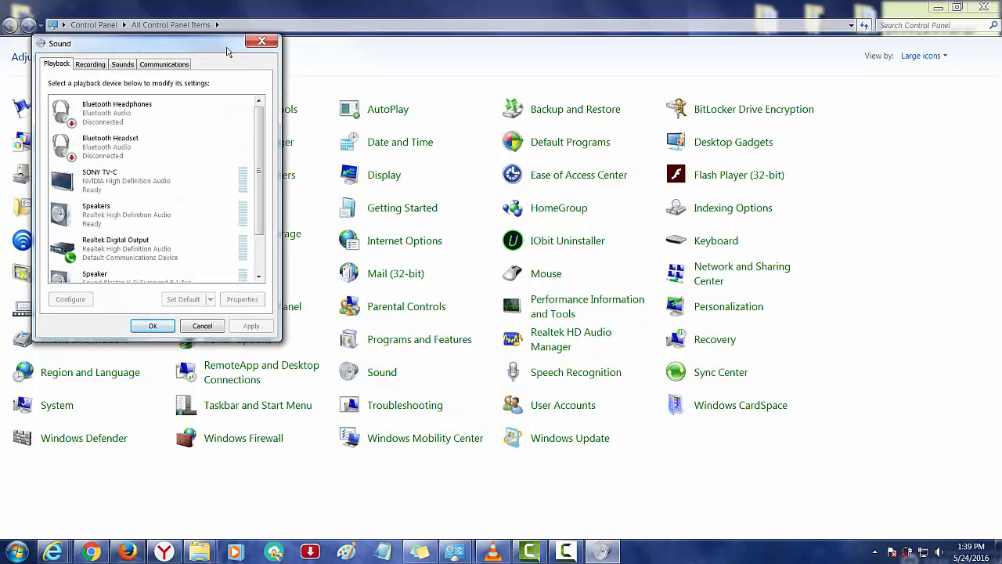
# Step: Show the Recording devices in the Sound dialog and bring up options for the Sound Blaster Line-In/Mic In device
pyautogui.moveTo(156, 44); pyautogui.dragTo(457, 122)
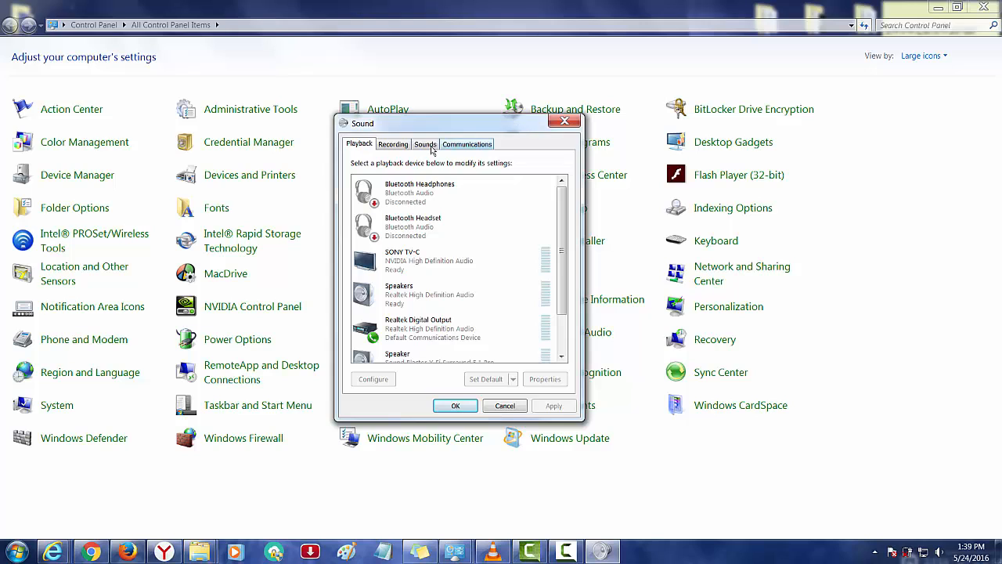
pyautogui.click(393, 144)
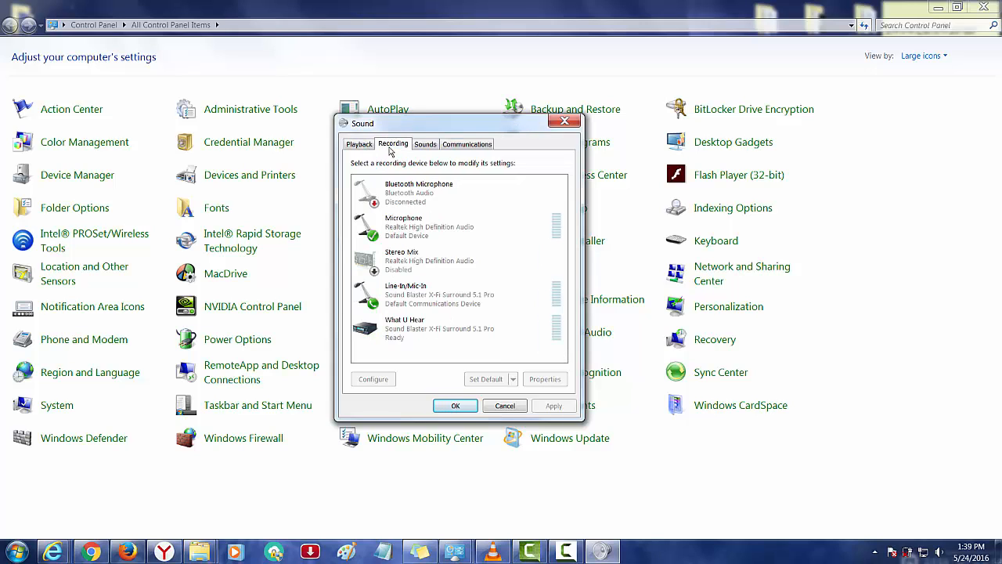
pyautogui.click(439, 294)
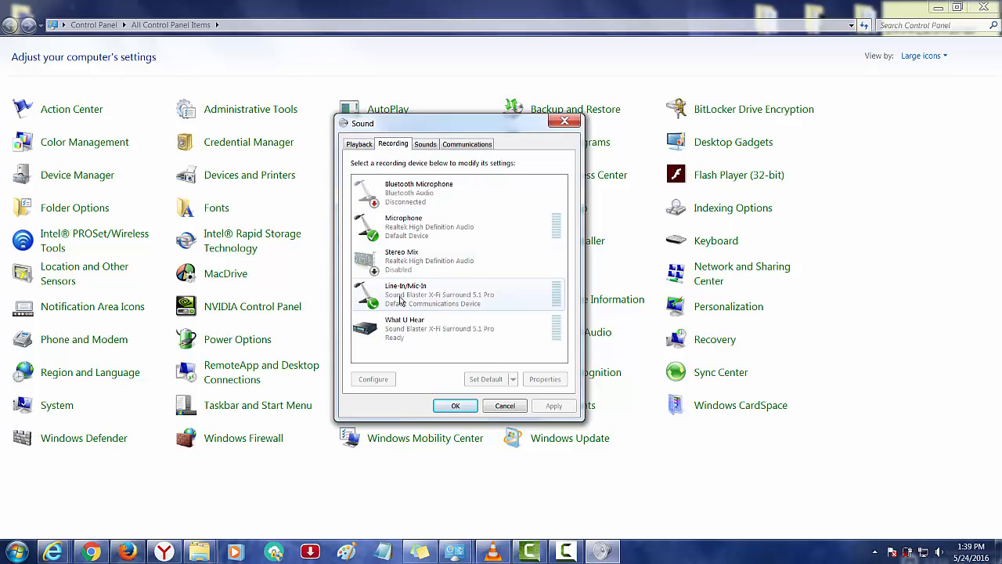
pyautogui.rightClick(401, 299)
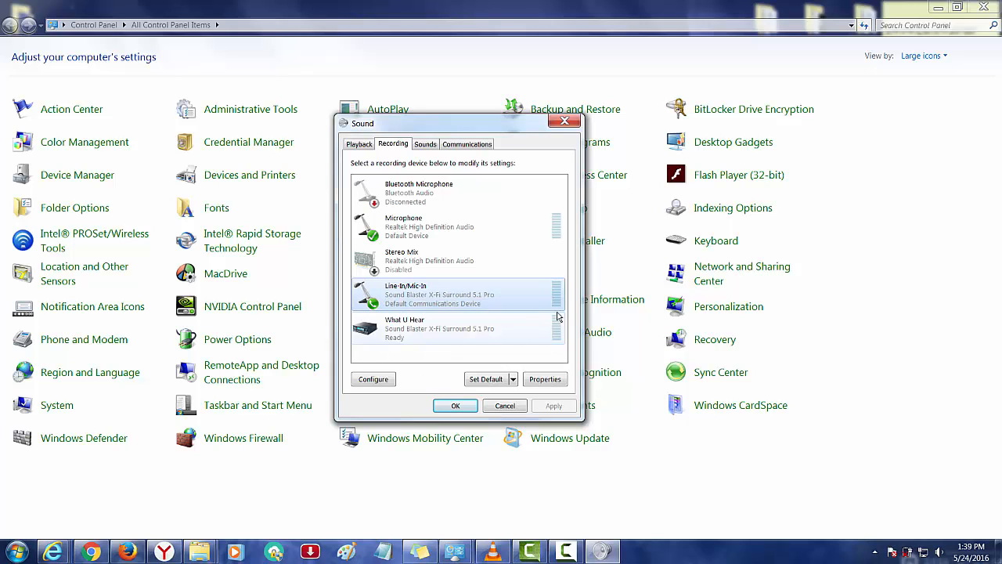
pyautogui.moveTo(503, 327)
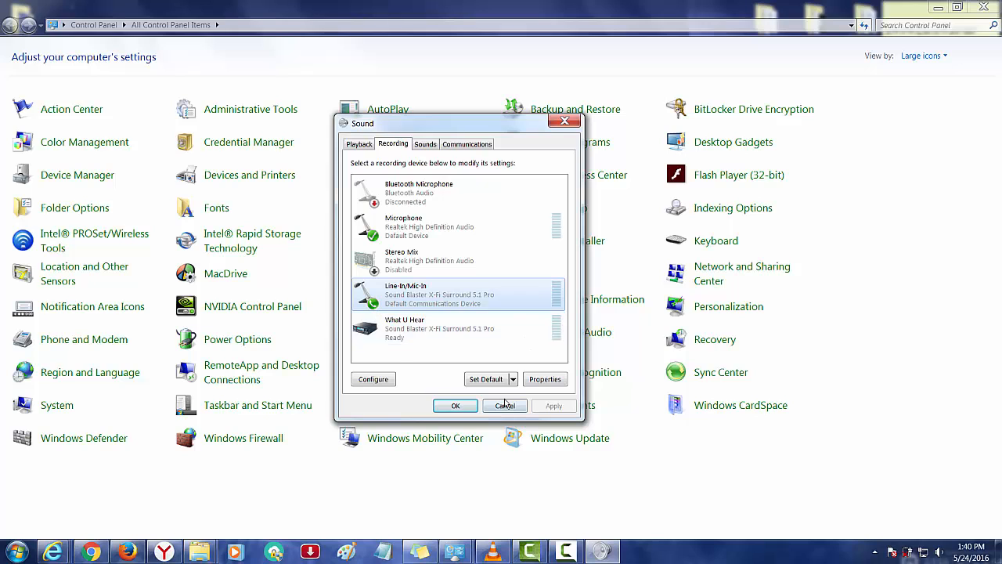
# Step: Cancel the Sound dialog without saving, returning to All Control Panel Items
pyautogui.click(504, 404)
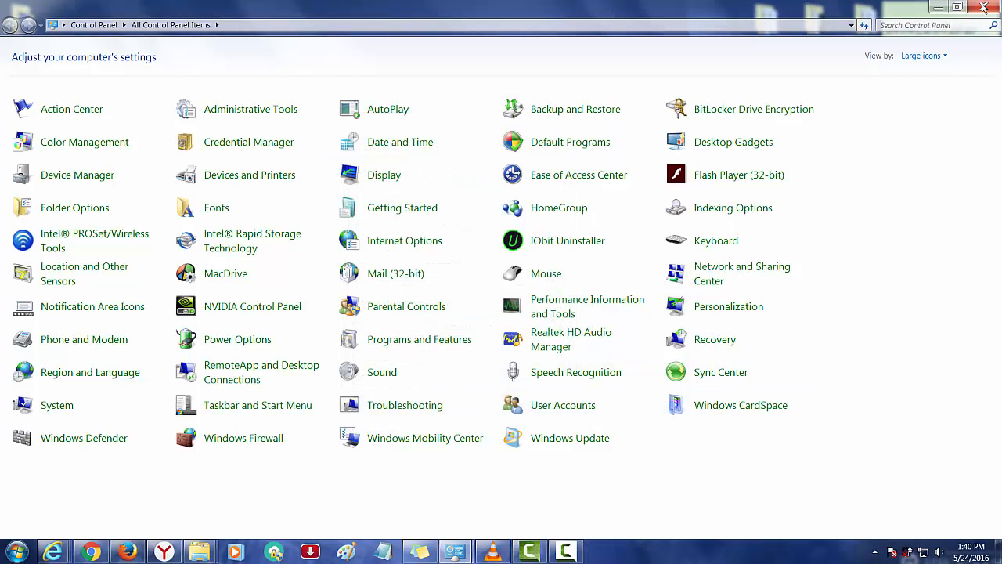
pyautogui.moveTo(688, 18)
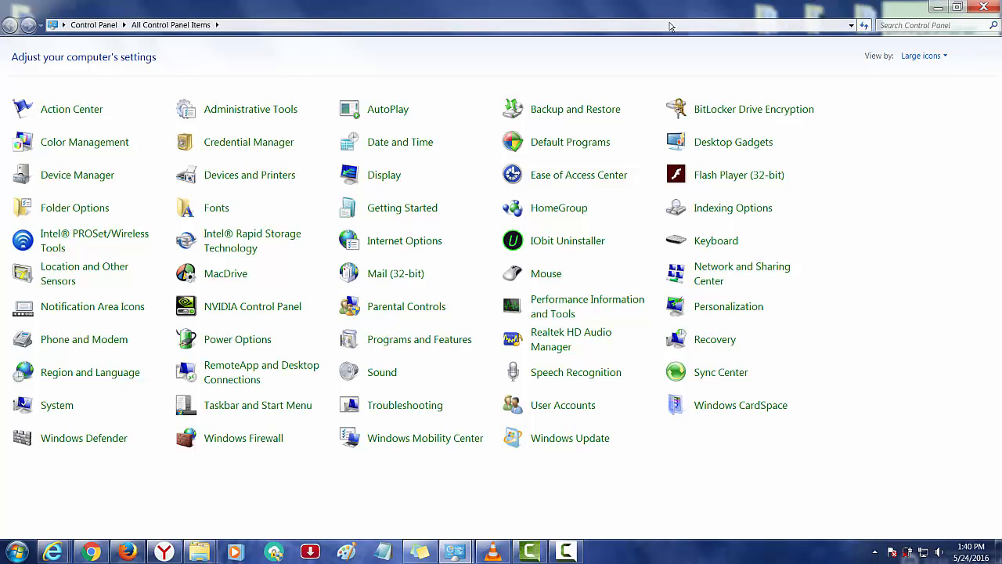
pyautogui.moveTo(537, 50)
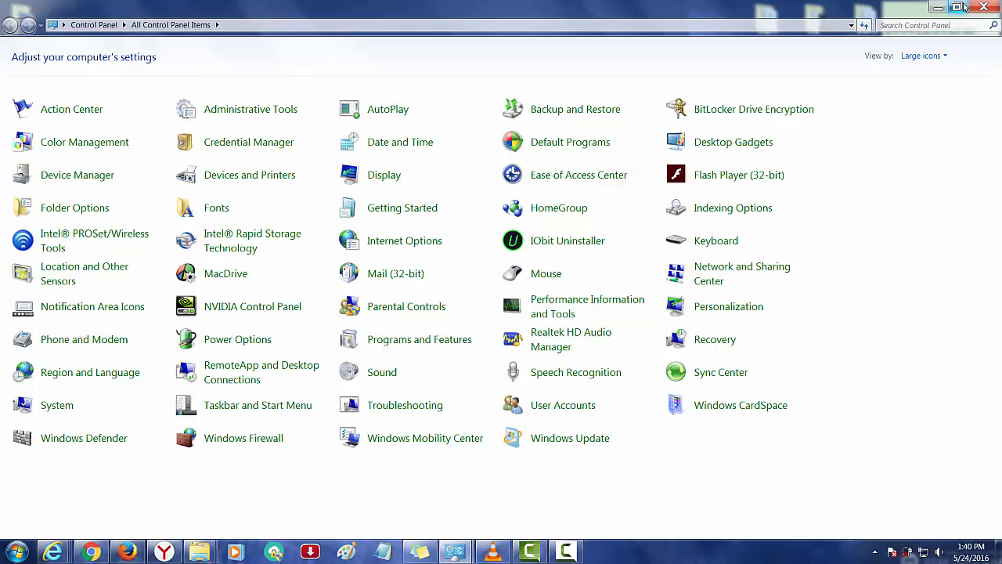
pyautogui.moveTo(477, 200)
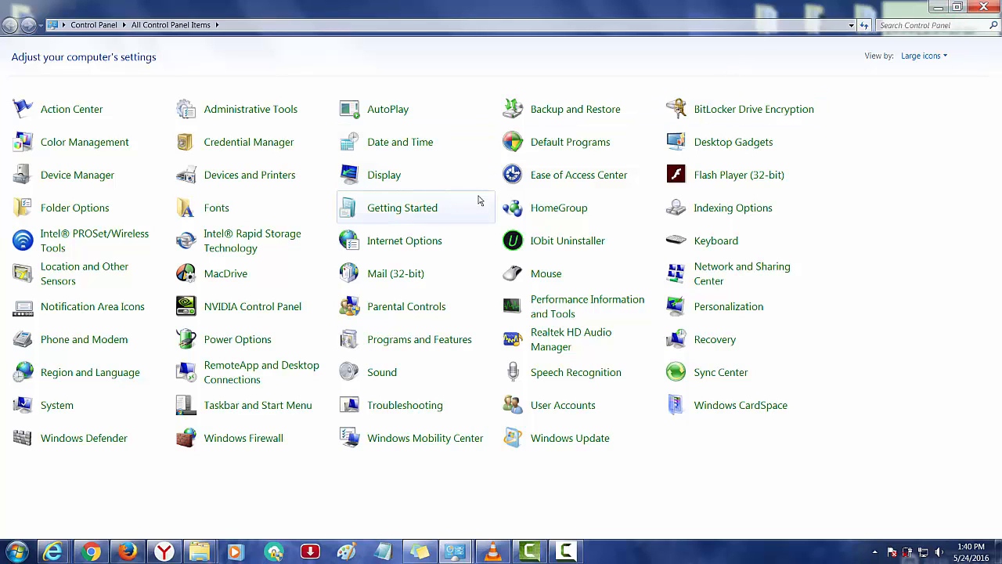
pyautogui.moveTo(602, 338)
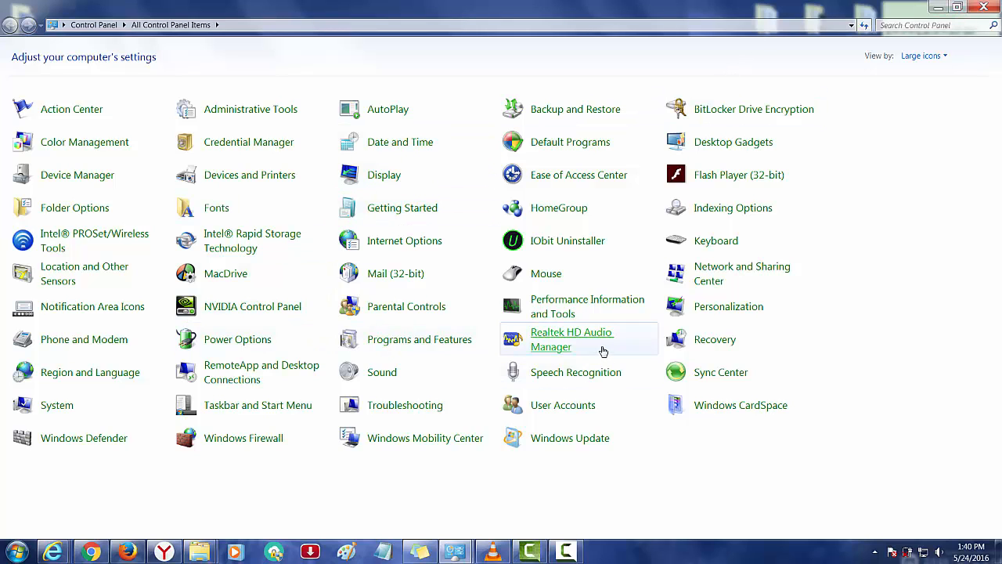
pyautogui.moveTo(556, 338)
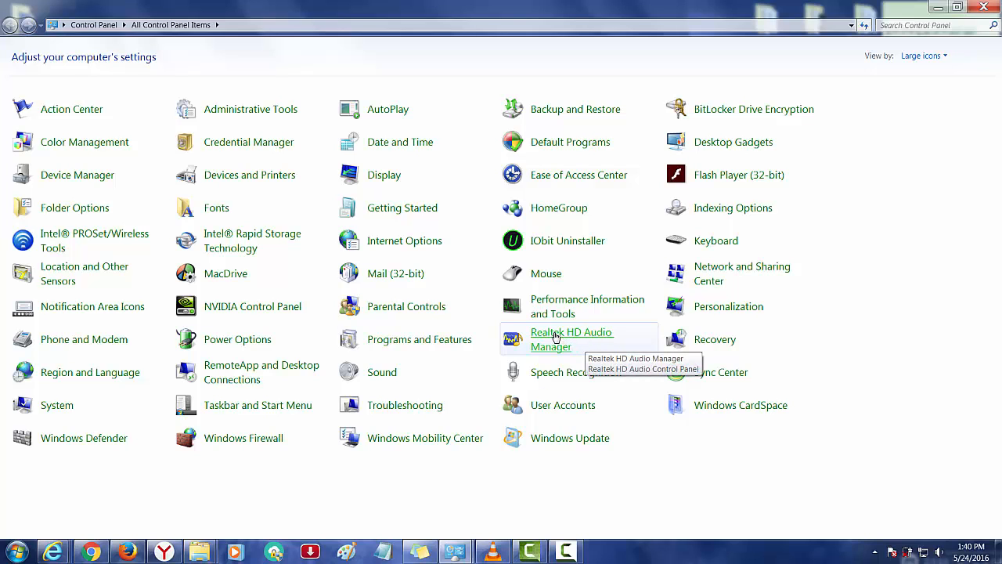
pyautogui.moveTo(545, 335)
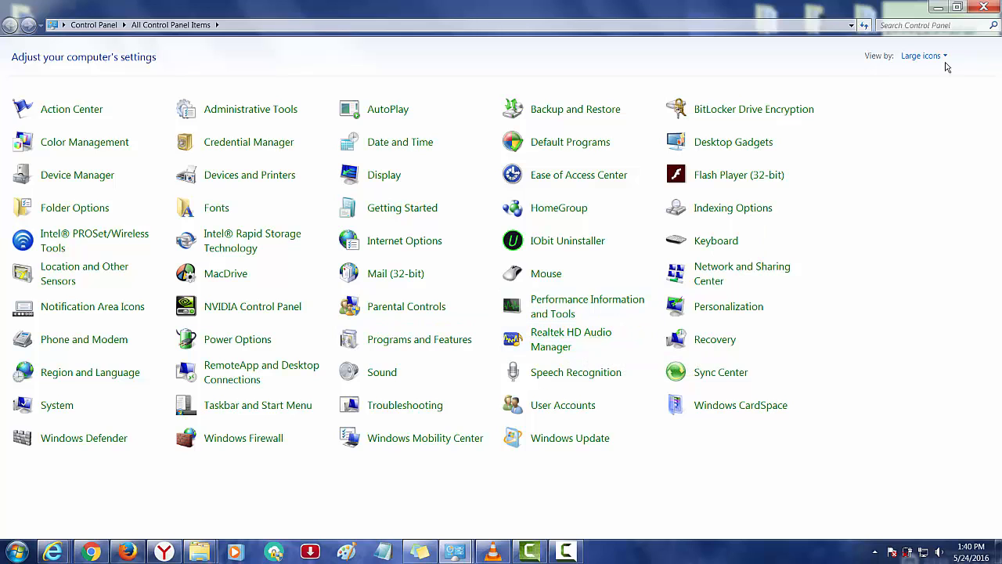
# Step: Close Control Panel and bring up the context menu of the desktop Computer icon
pyautogui.click(955, 6)
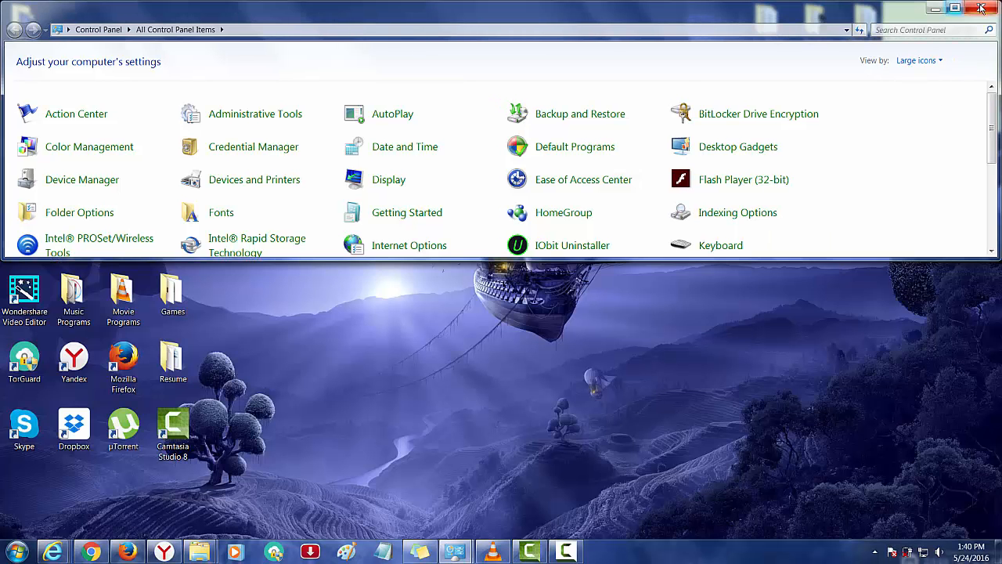
pyautogui.click(980, 8)
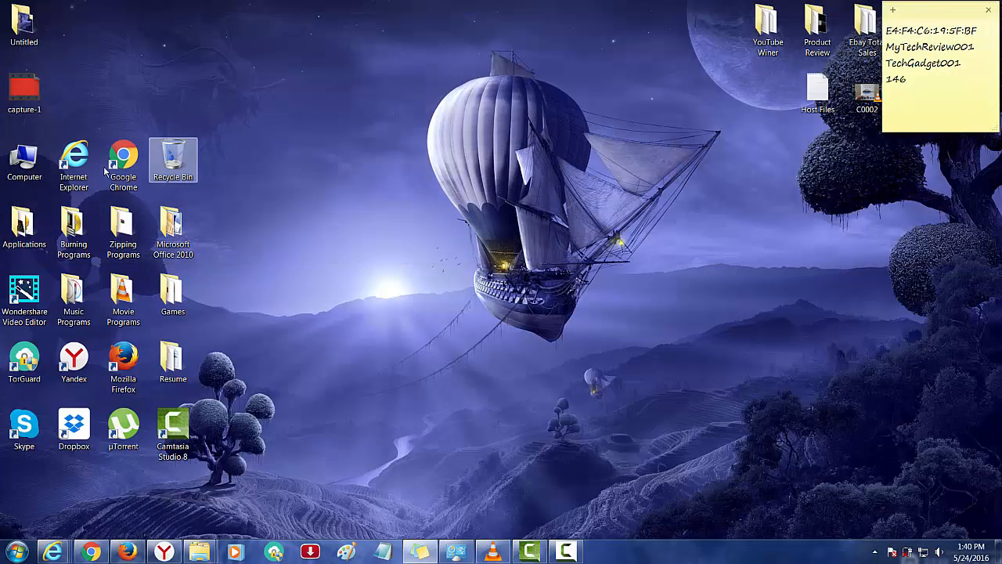
pyautogui.click(25, 160)
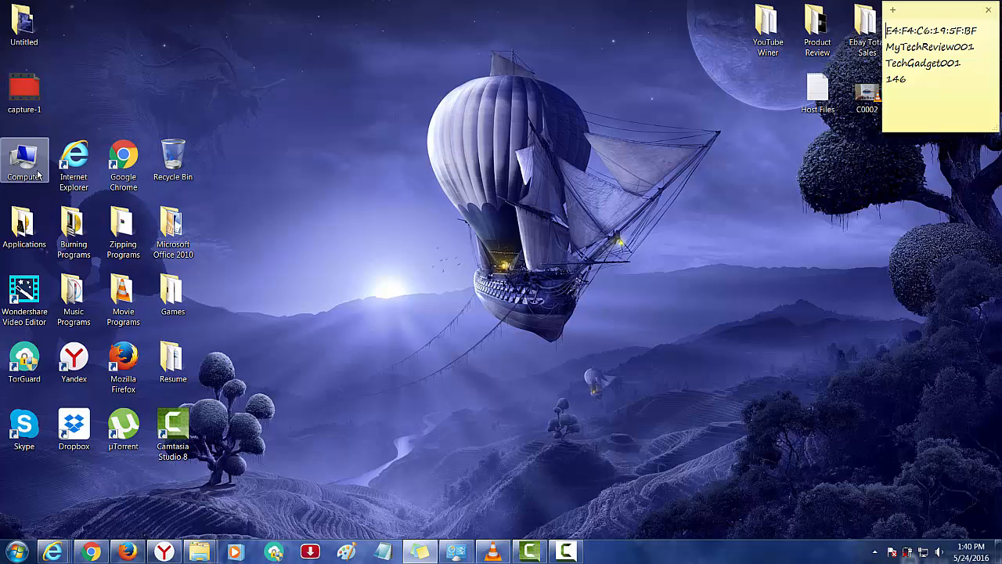
pyautogui.rightClick(25, 160)
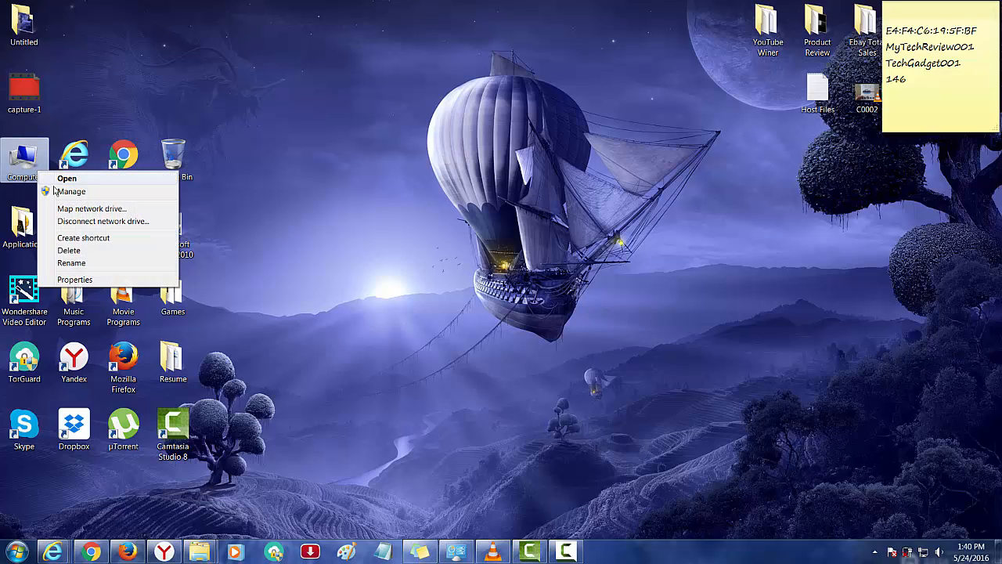
pyautogui.moveTo(71, 191)
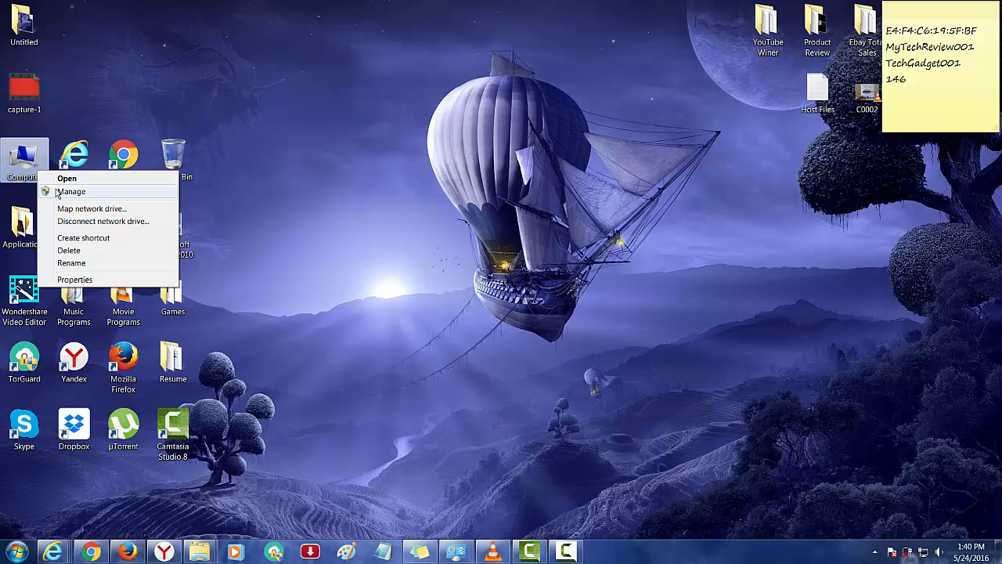
# Step: Open Computer Management via Manage and review the Device Manager hardware list
pyautogui.click(69, 191)
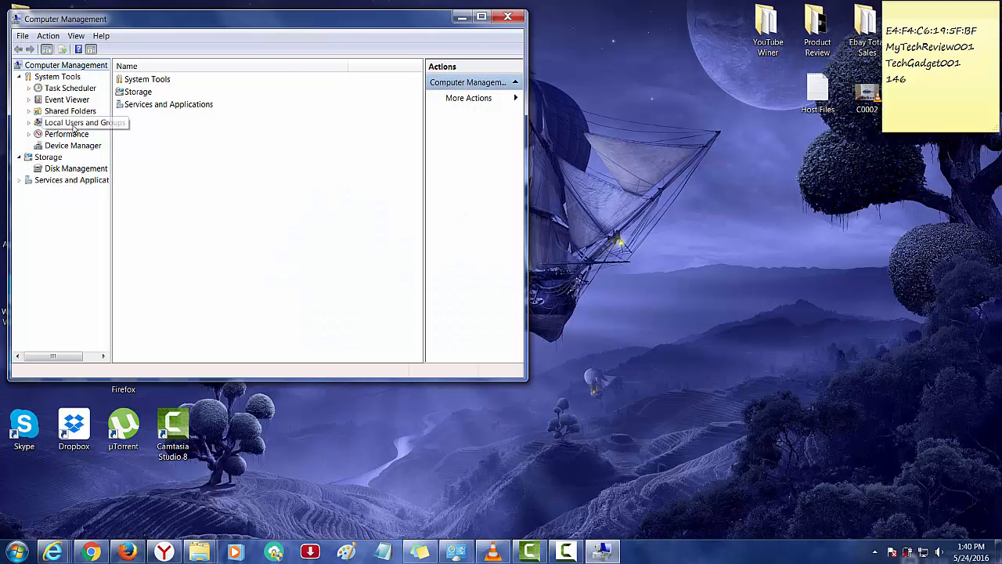
pyautogui.click(72, 144)
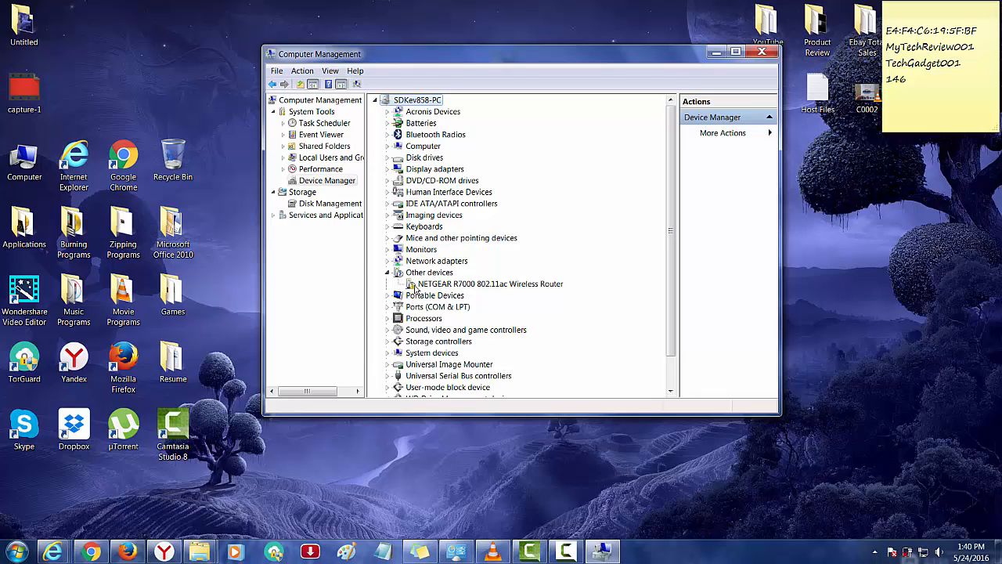
pyautogui.moveTo(423, 132)
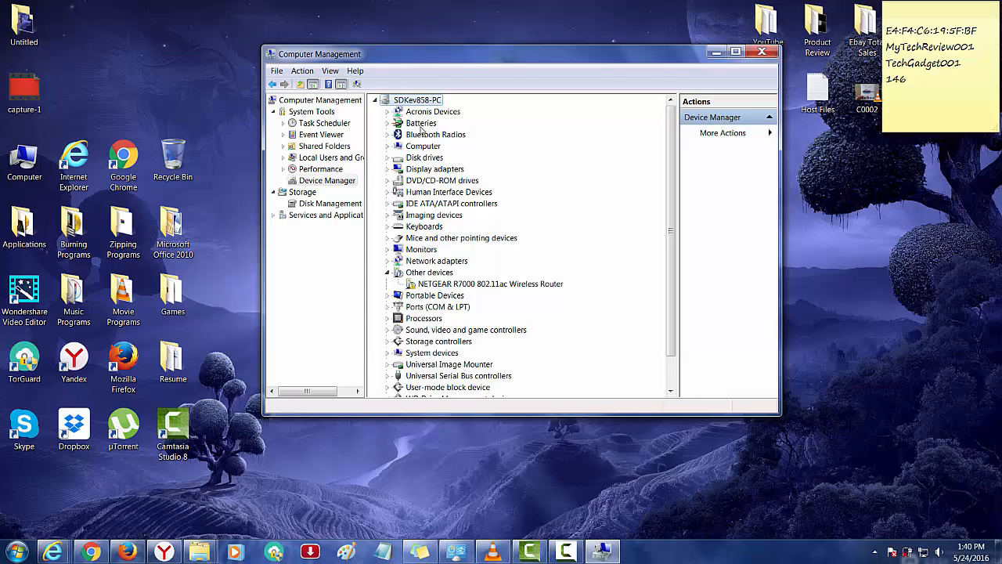
pyautogui.moveTo(405, 373)
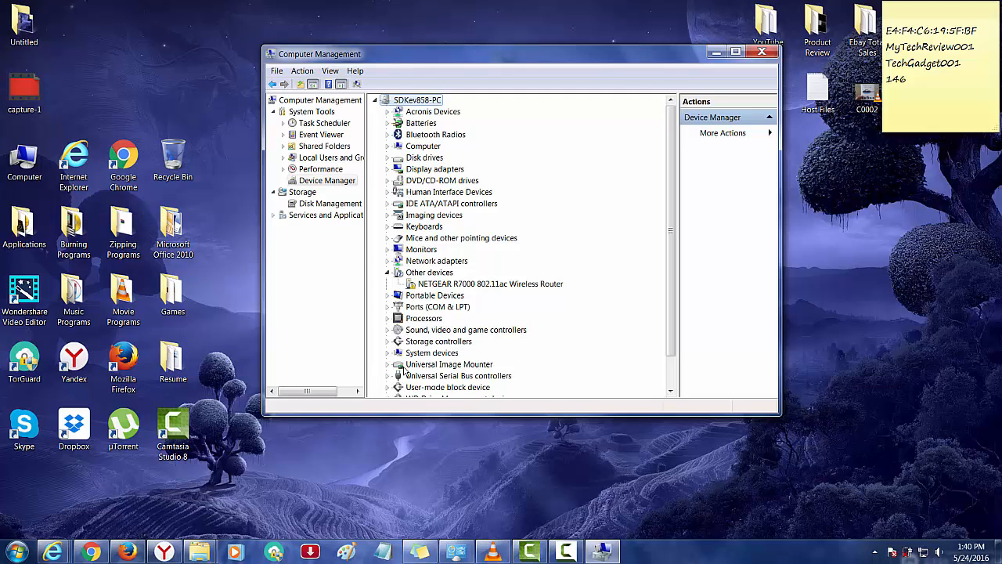
pyautogui.scroll(-3)
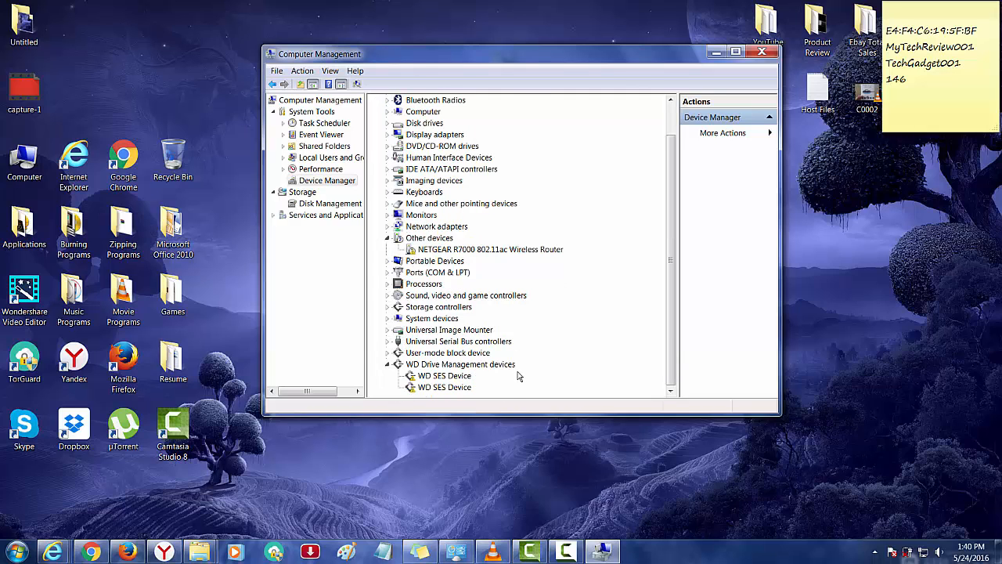
pyautogui.scroll(3)
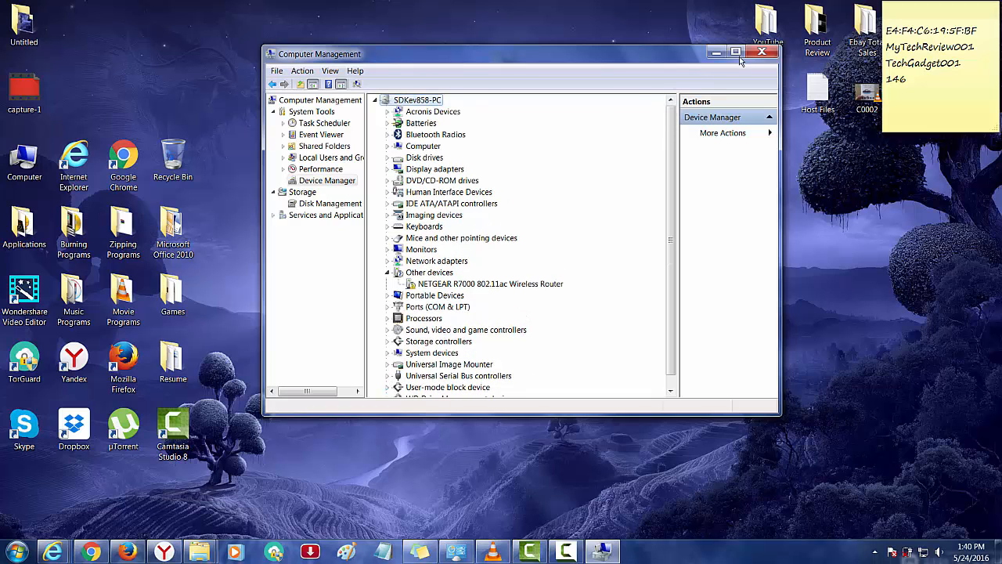
# Step: Close Computer Management and reopen Control Panel from the Start menu
pyautogui.click(764, 52)
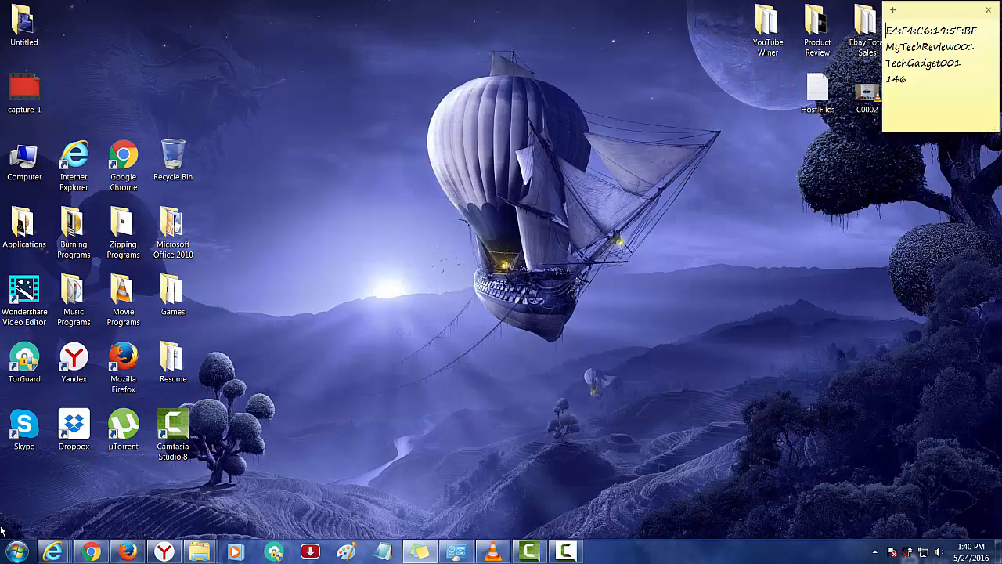
pyautogui.click(13, 551)
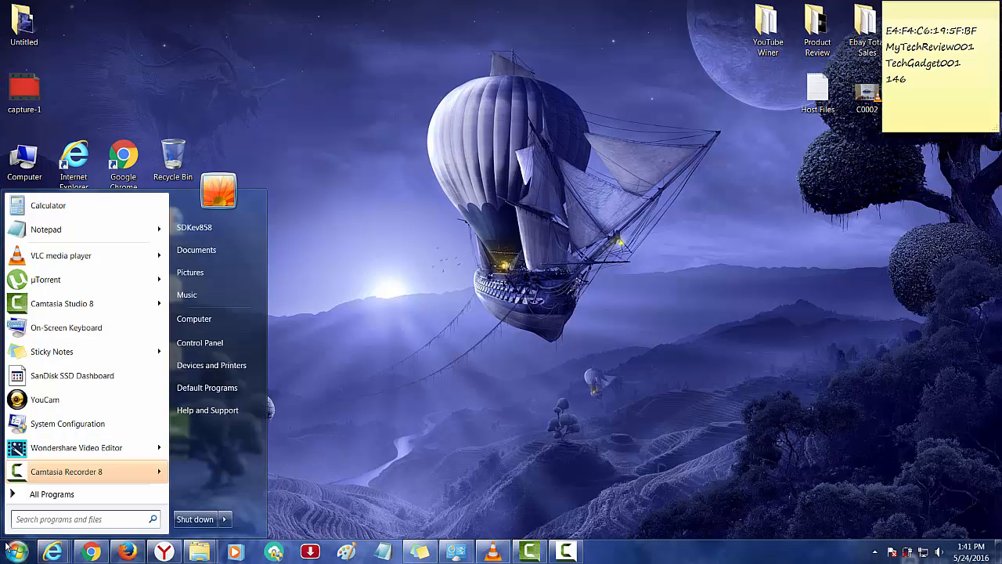
pyautogui.moveTo(216, 365)
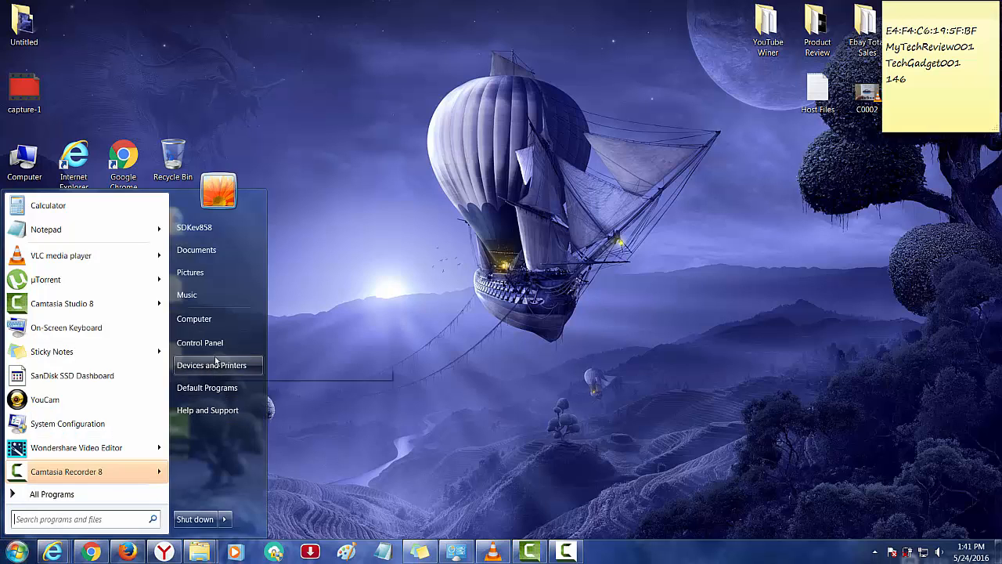
pyautogui.click(200, 341)
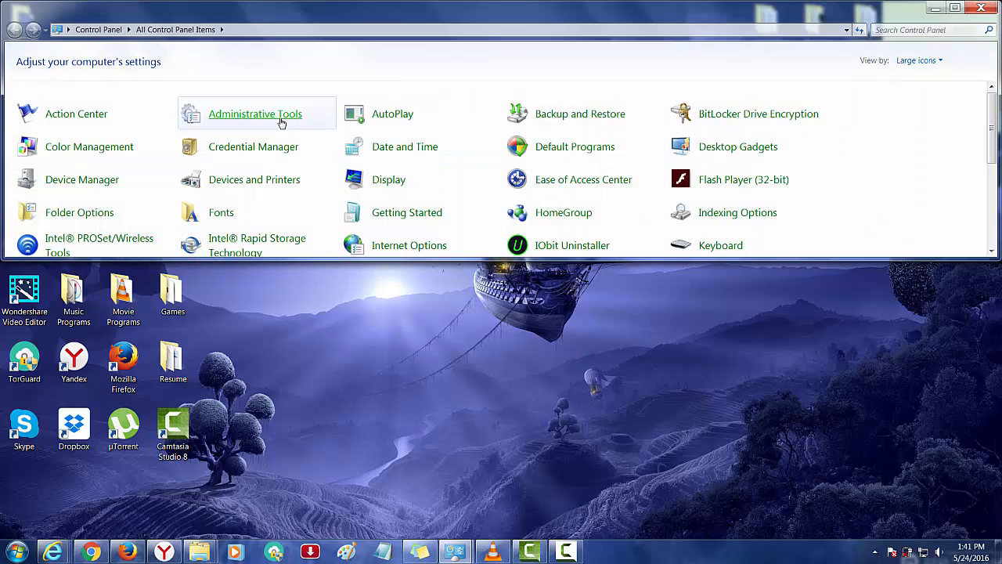
pyautogui.moveTo(257, 112)
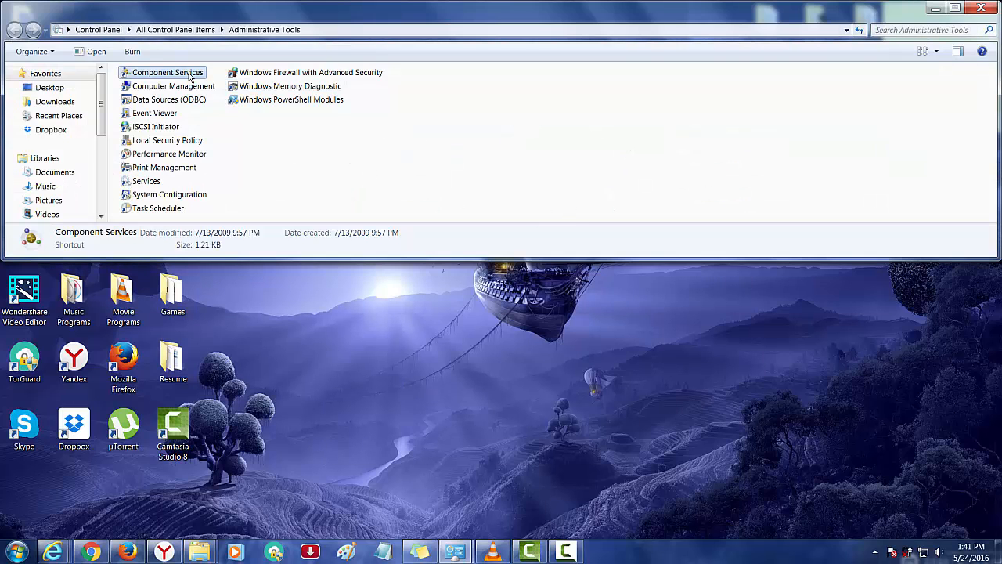
pyautogui.moveTo(448, 175)
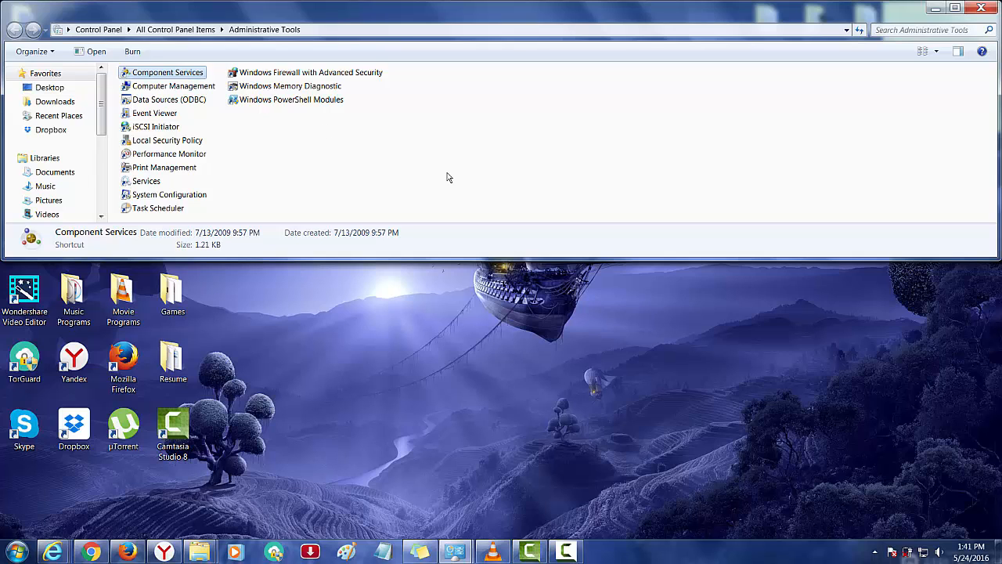
pyautogui.doubleClick(167, 72)
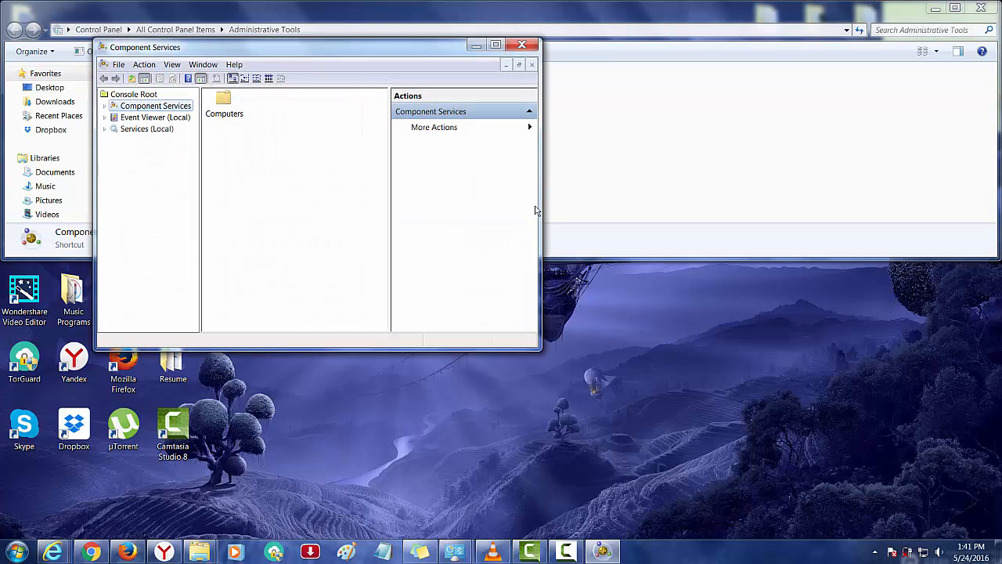
pyautogui.moveTo(131, 138)
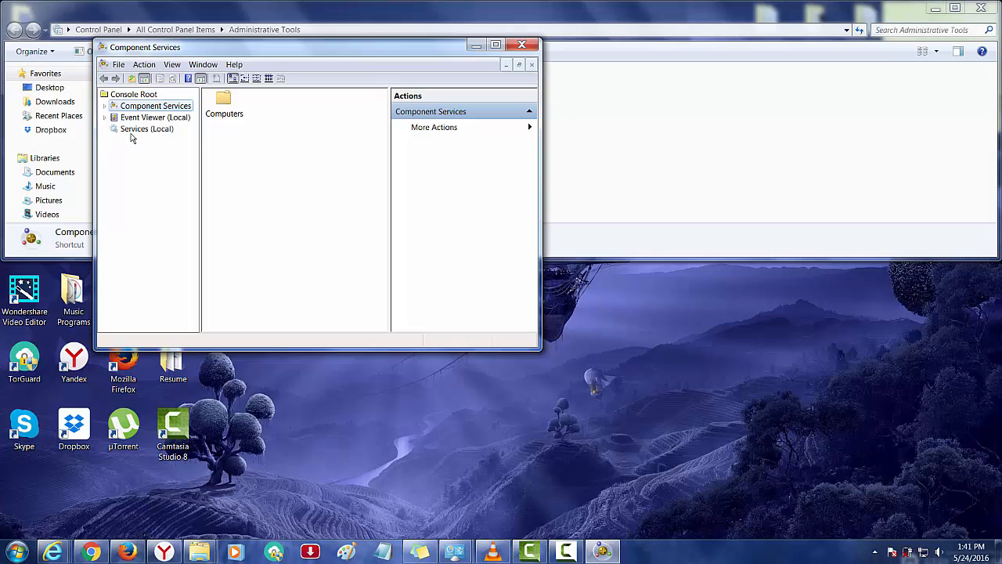
pyautogui.click(147, 128)
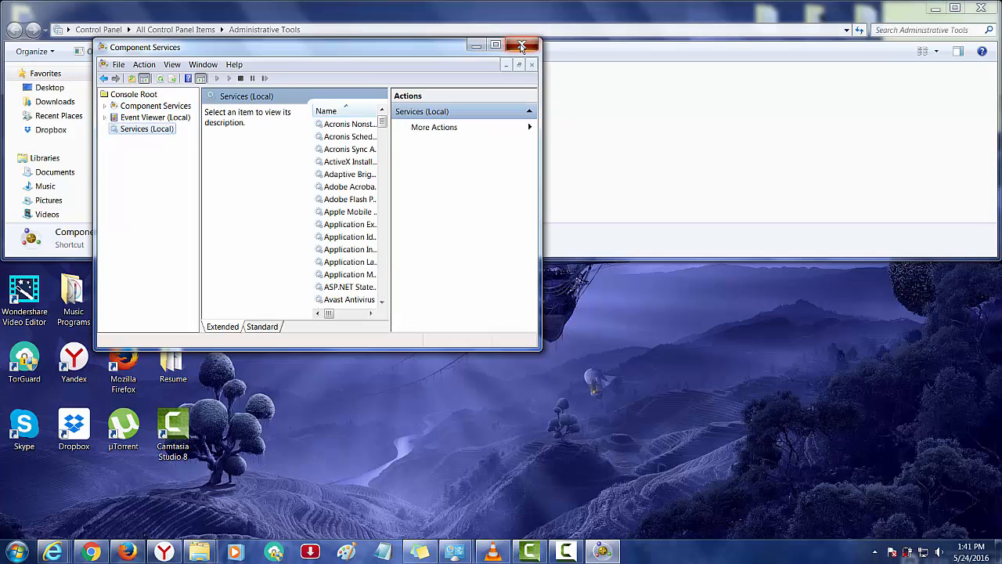
pyautogui.click(521, 46)
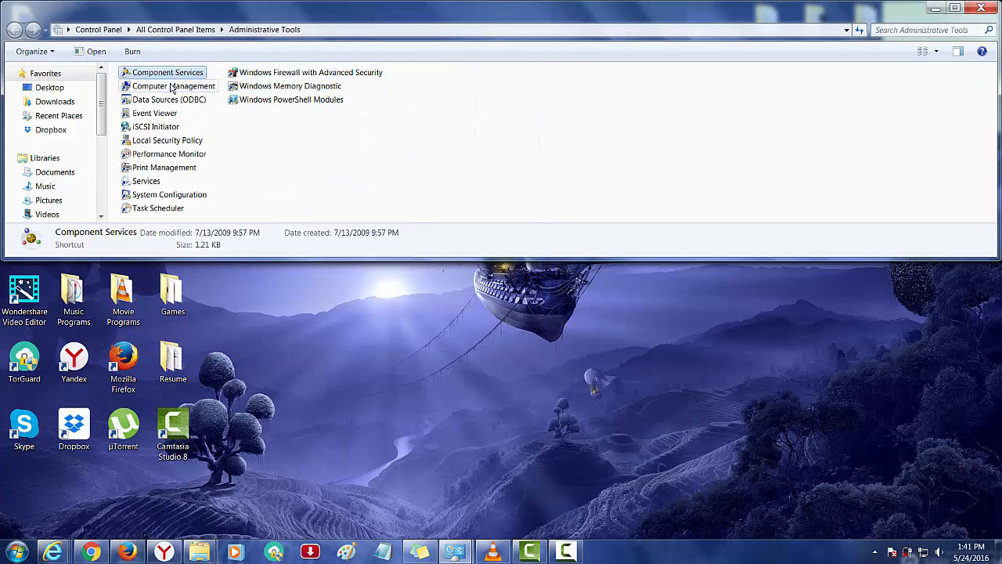
# Step: Open Computer Management, view Device Manager with Network adapters collapsed, then close it
pyautogui.doubleClick(174, 84)
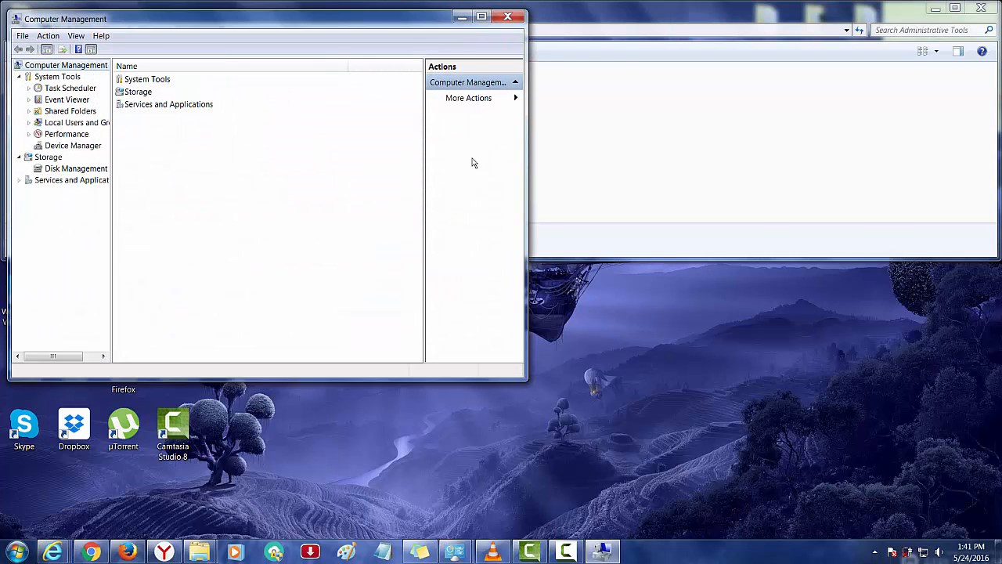
pyautogui.click(72, 144)
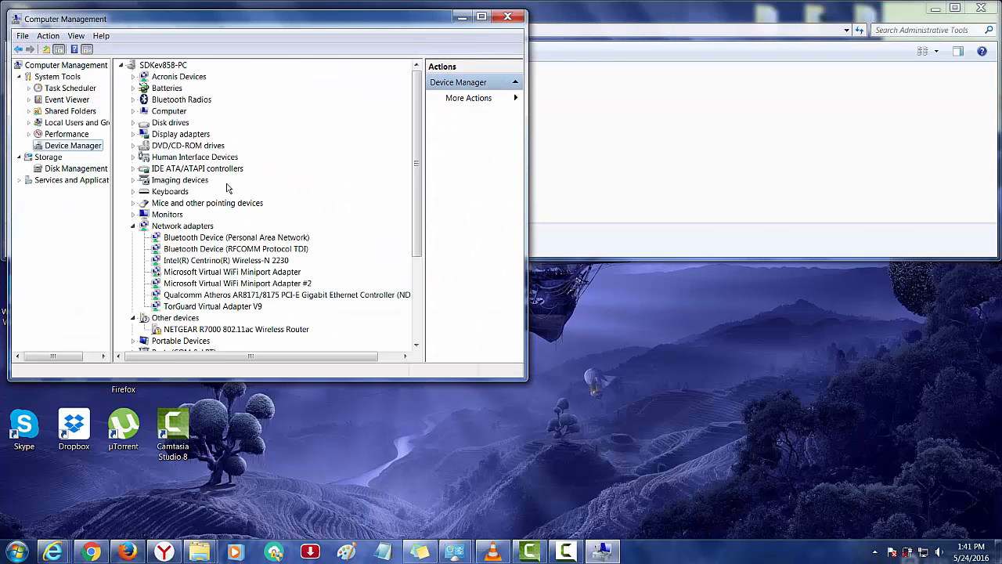
pyautogui.moveTo(153, 194)
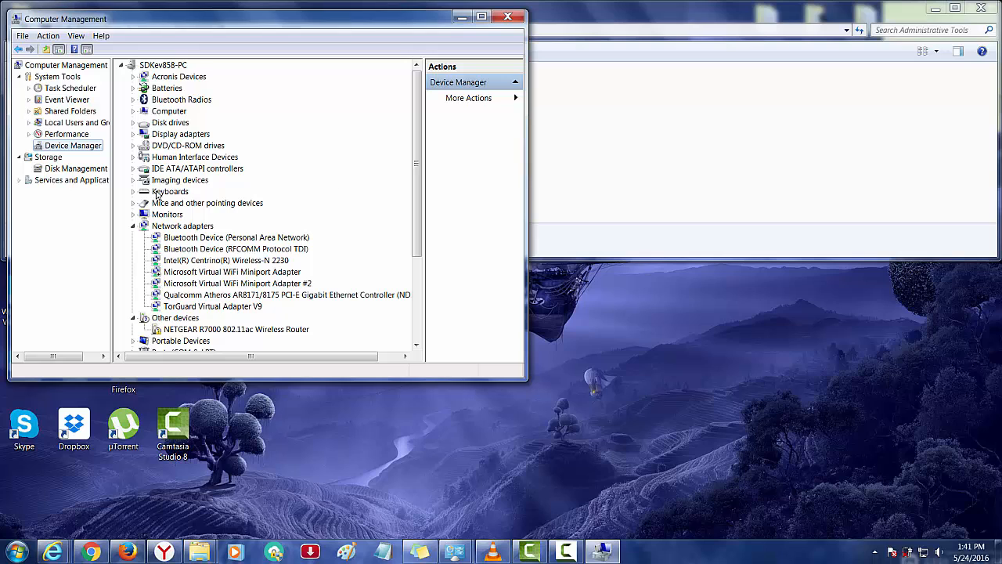
pyautogui.moveTo(127, 222)
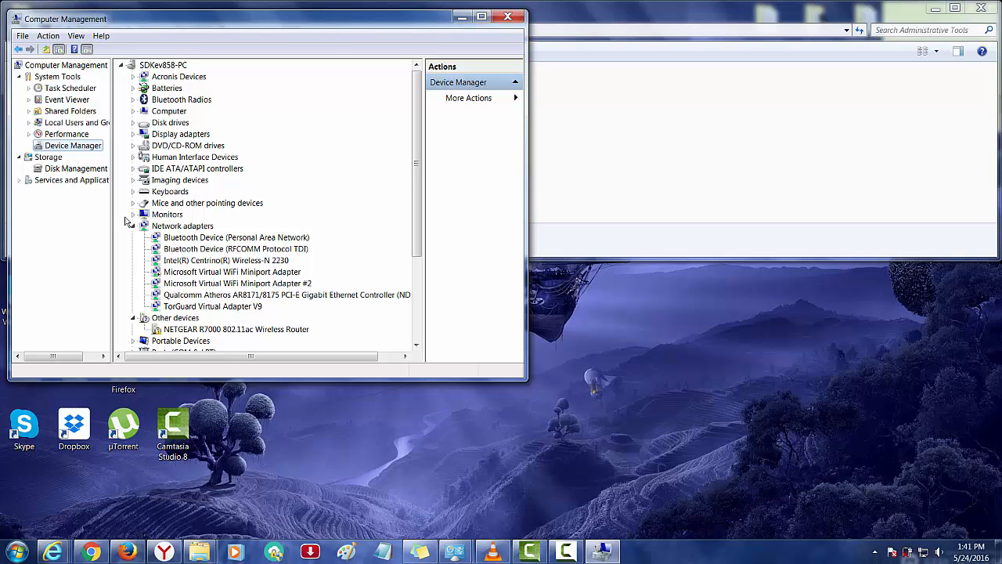
pyautogui.click(133, 226)
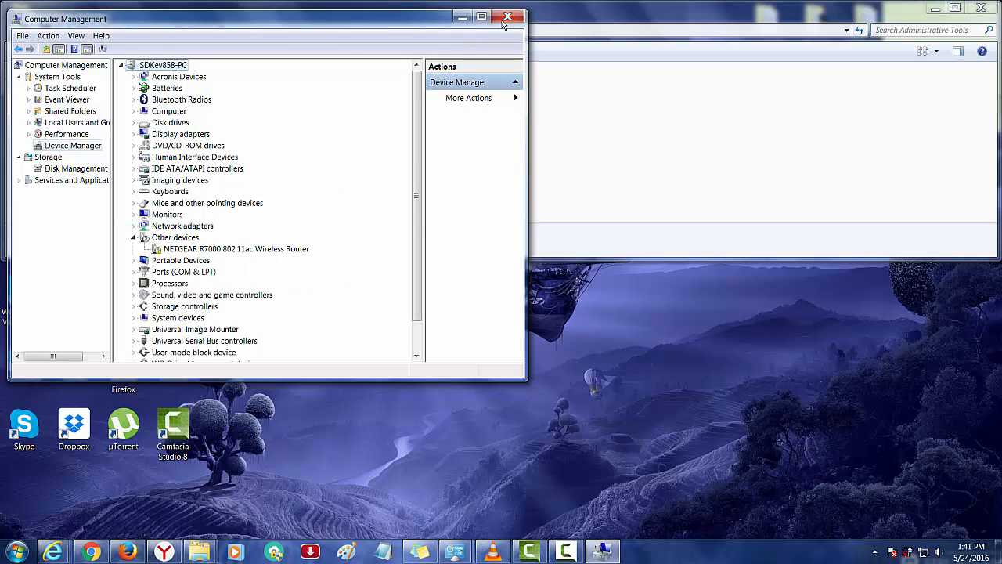
pyautogui.click(507, 16)
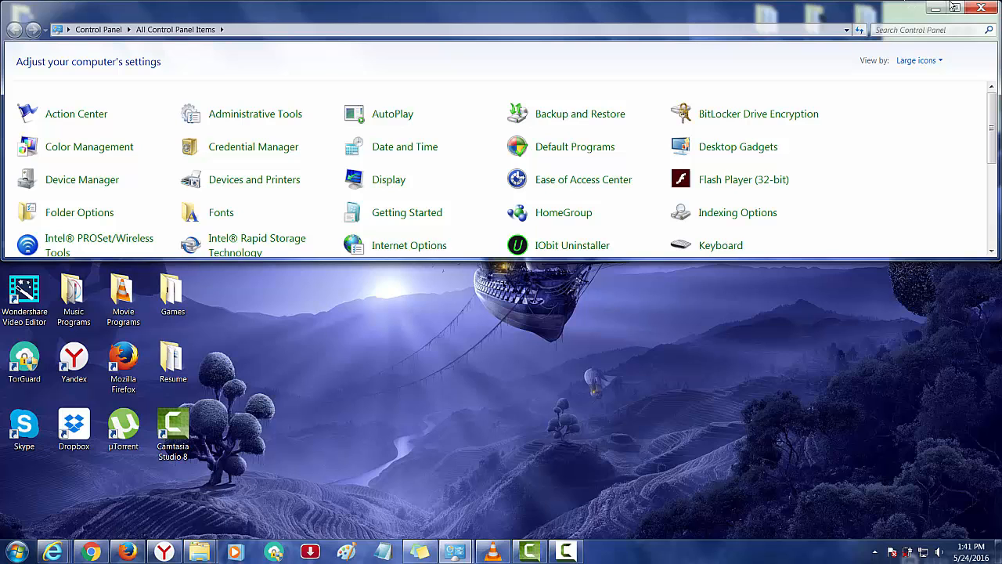
# Step: Close the Control Panel window, leaving the Windows 7 desktop showing
pyautogui.click(962, 8)
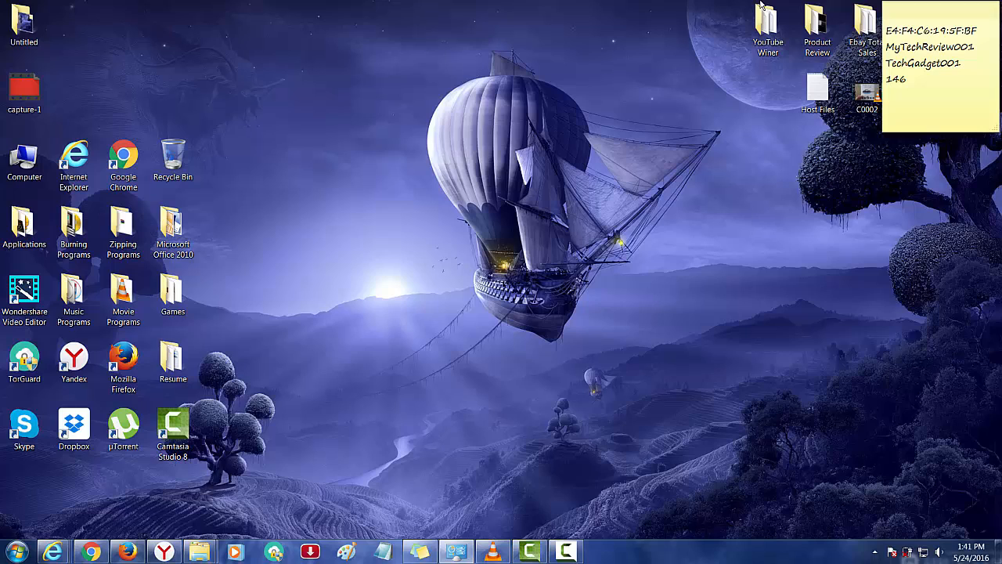
pyautogui.moveTo(697, 310)
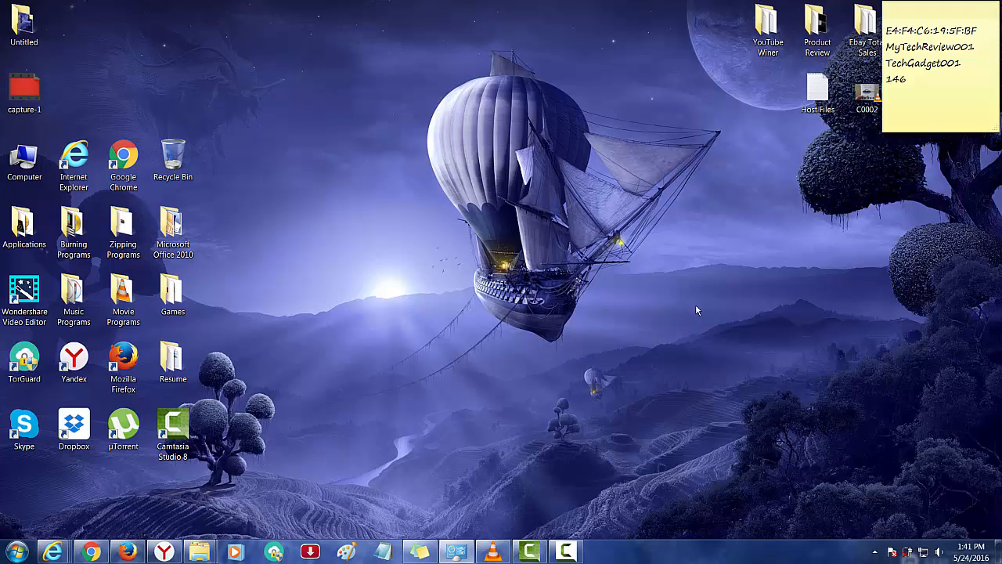